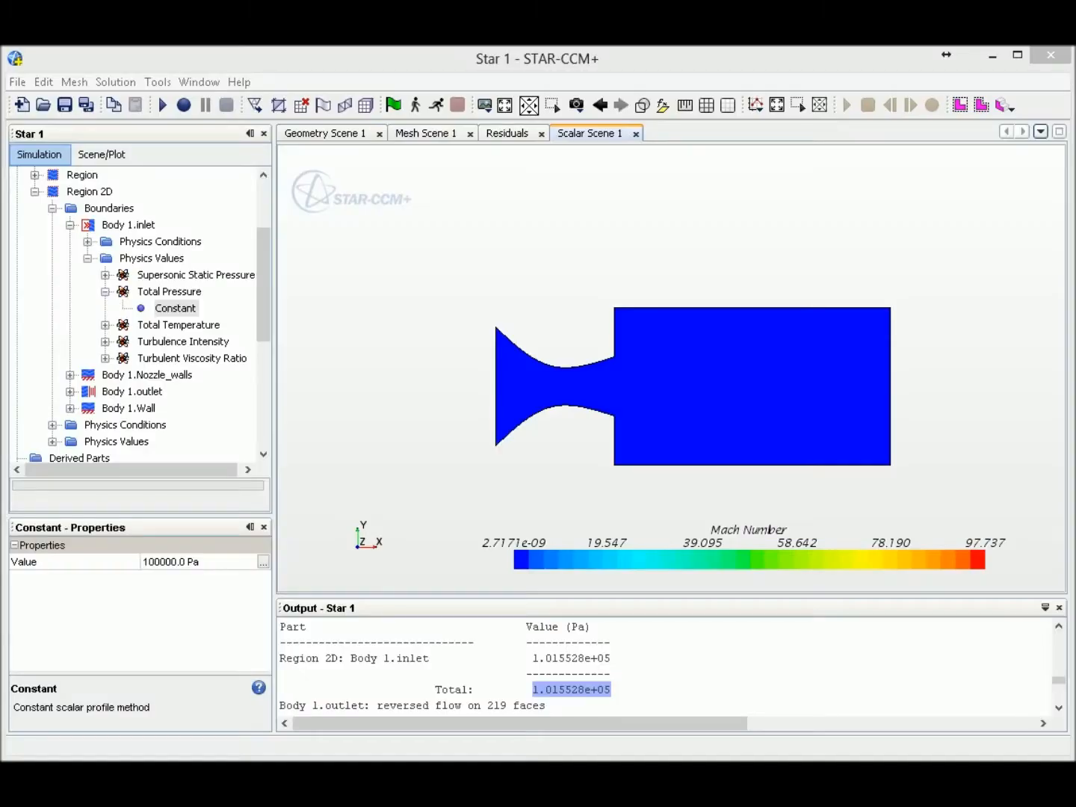
mouse_move(805, 361)
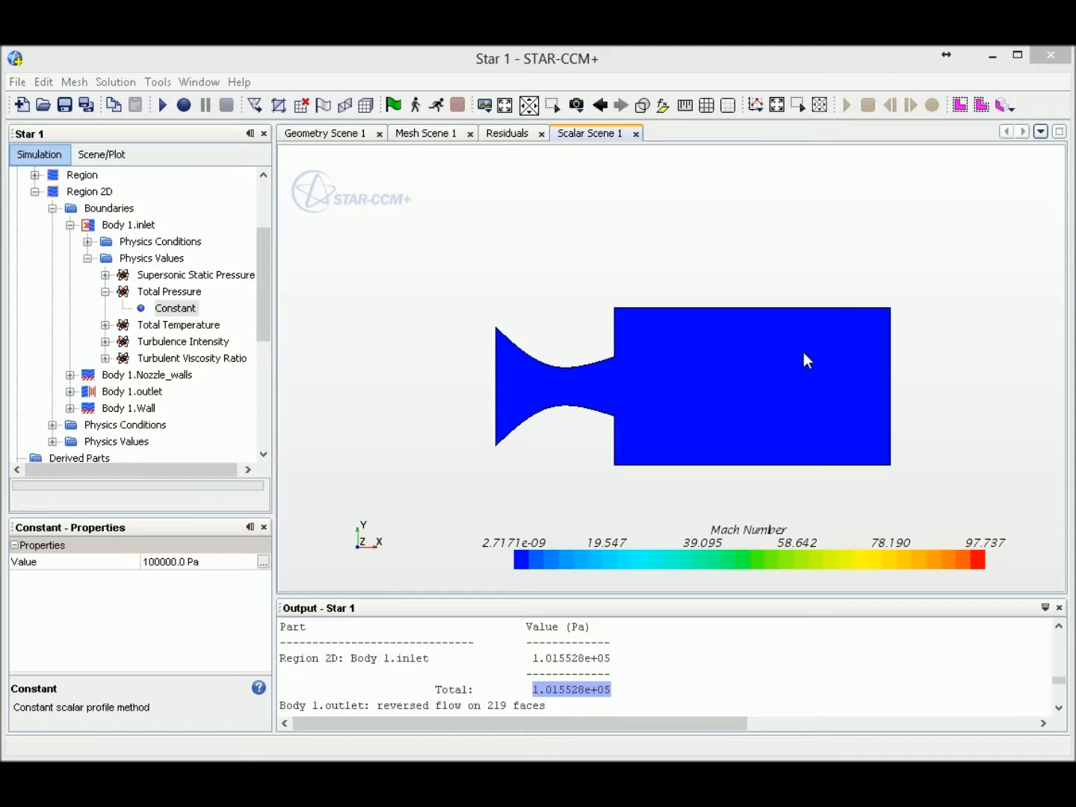
Clear the solution's history and fields via Solution > Clear Solution and dismiss the floating point warning.
left_click(504, 133)
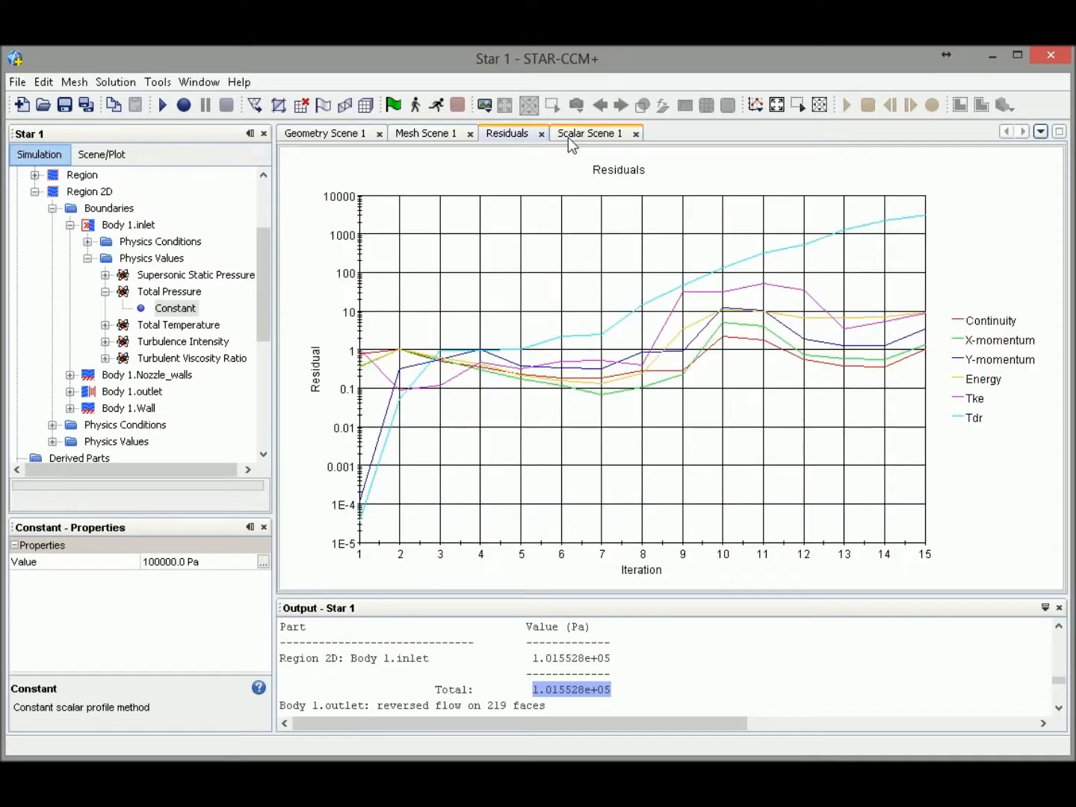
left_click(589, 133)
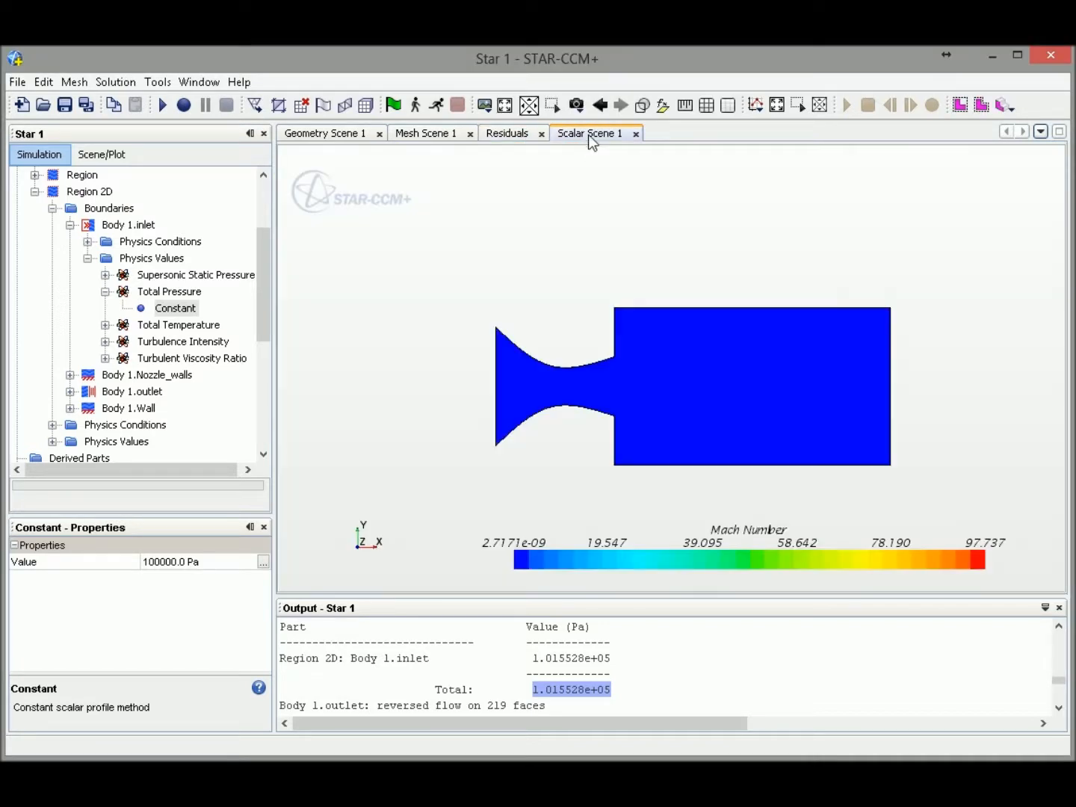
mouse_move(566, 388)
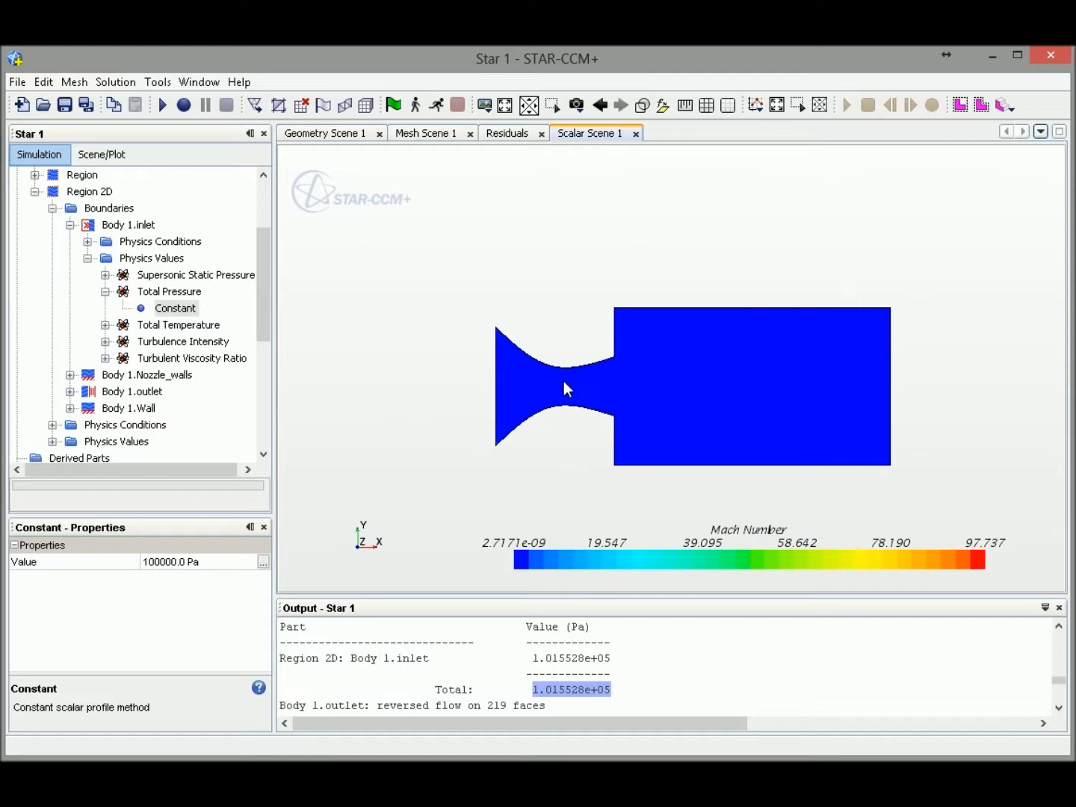
mouse_move(119, 88)
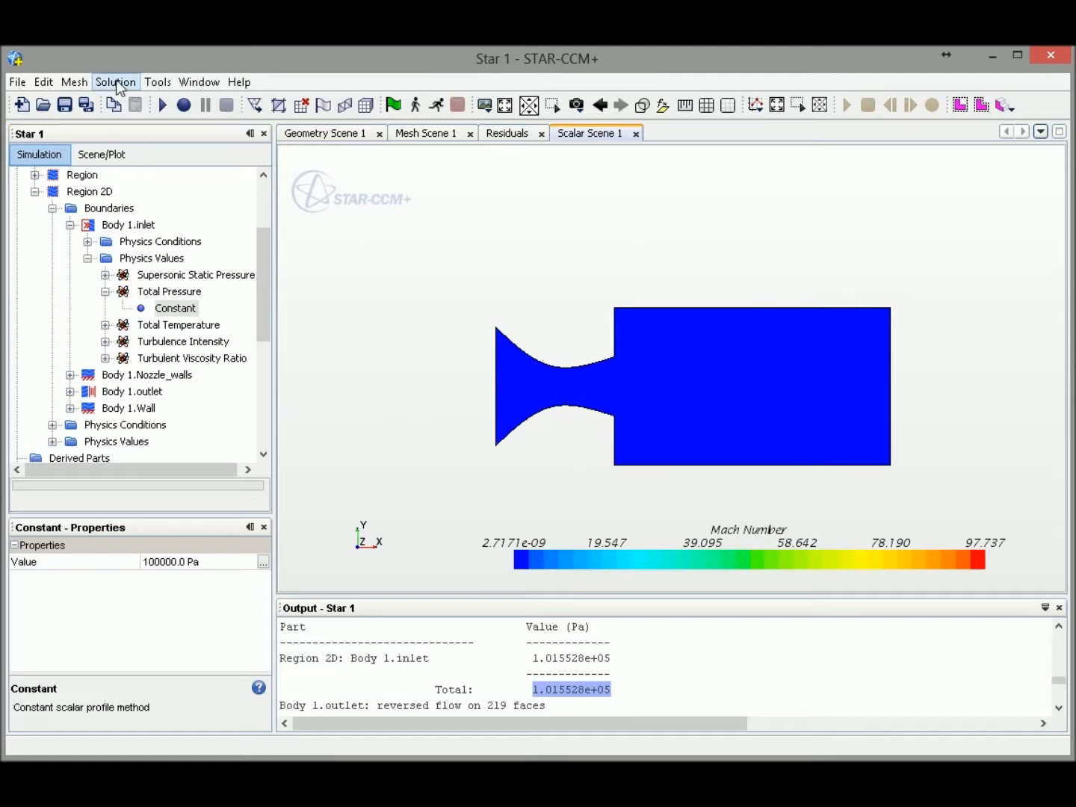
left_click(117, 82)
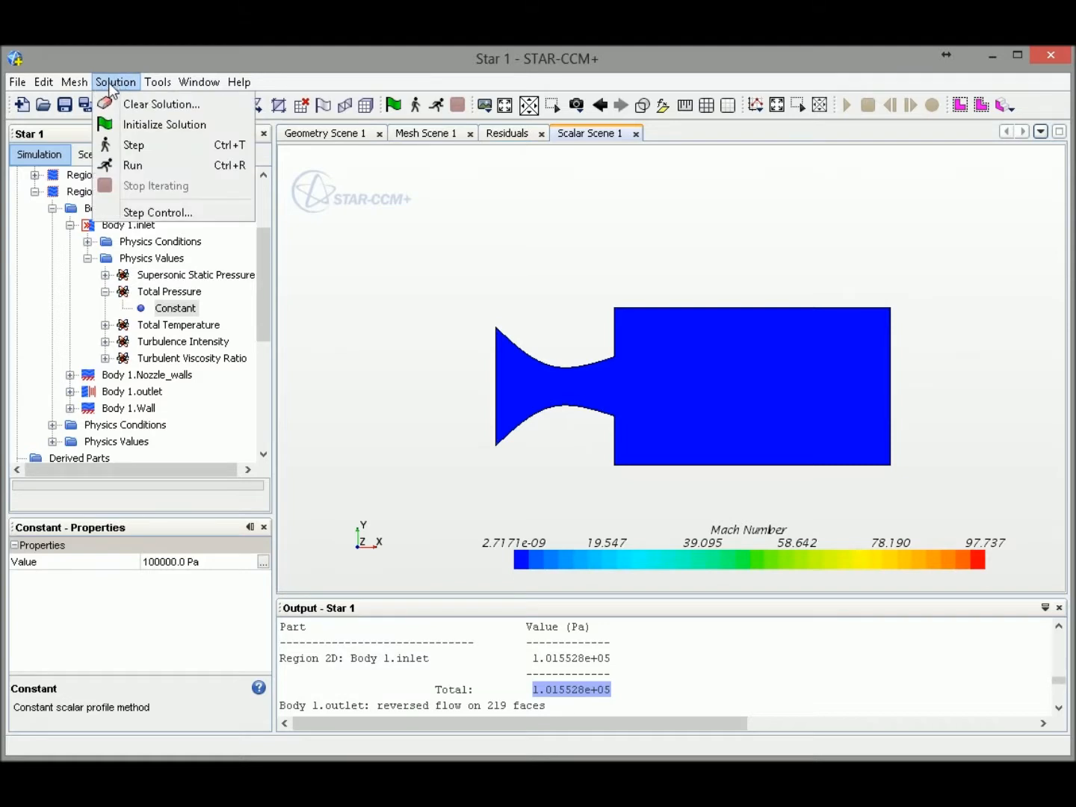
left_click(162, 104)
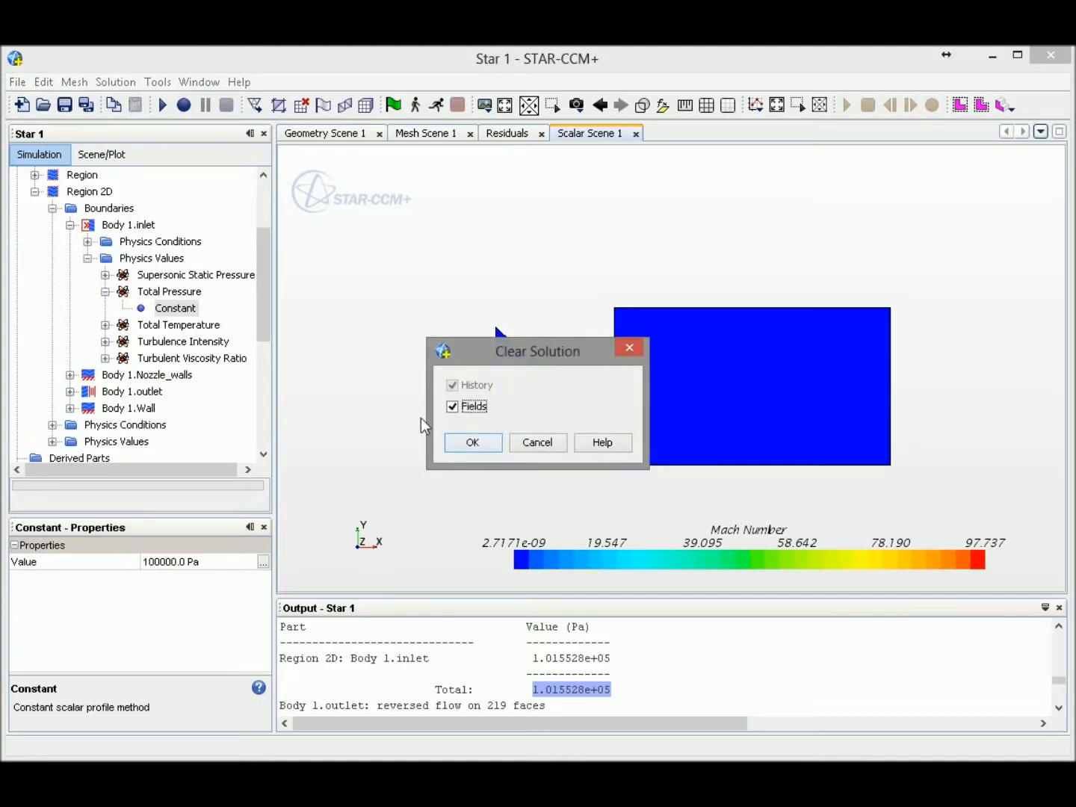
left_click(472, 442)
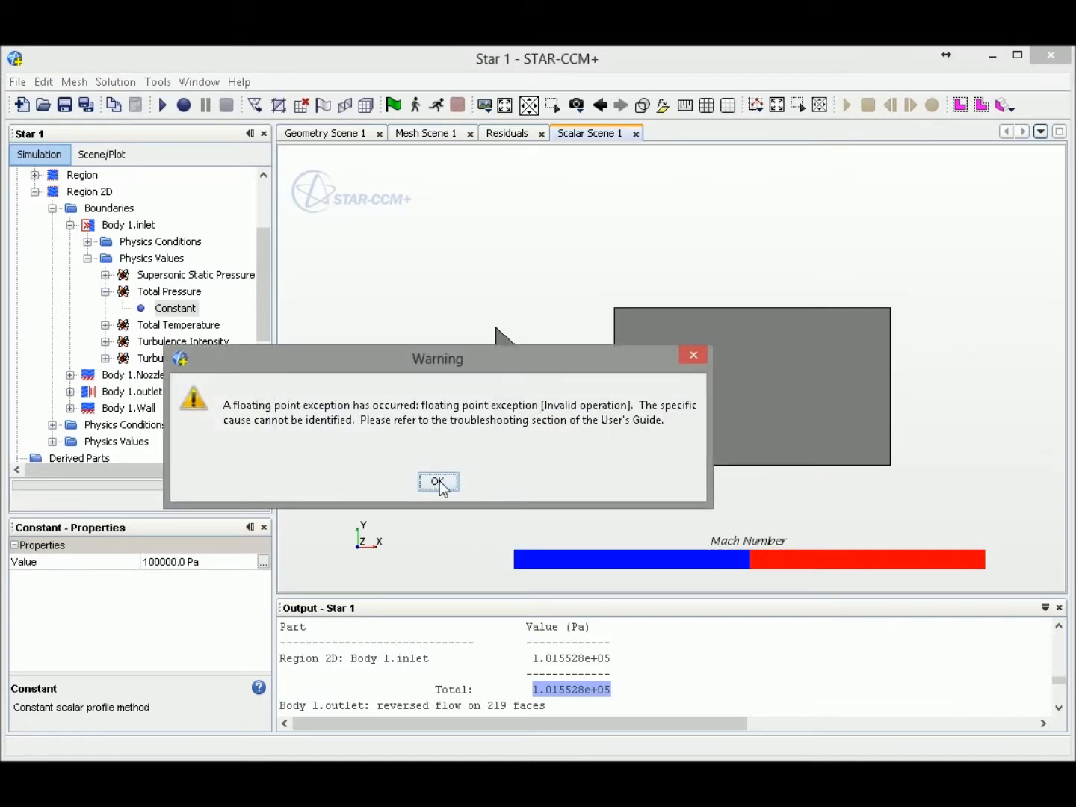
left_click(436, 481)
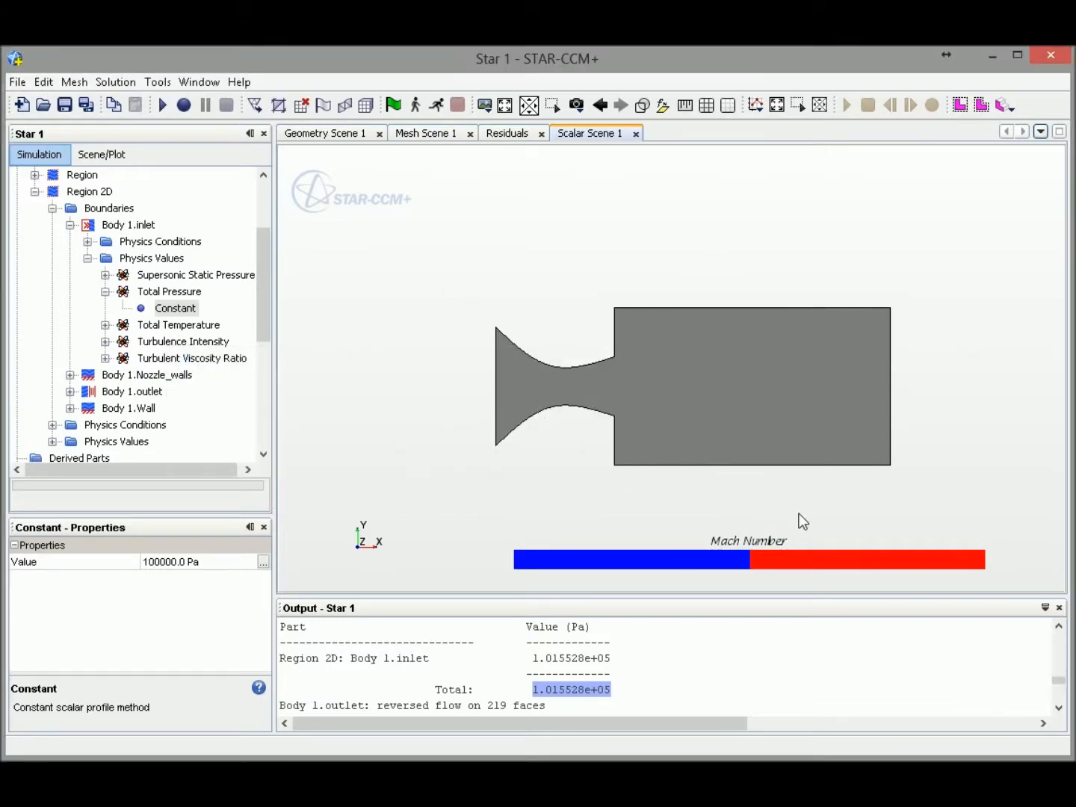
mouse_move(458, 380)
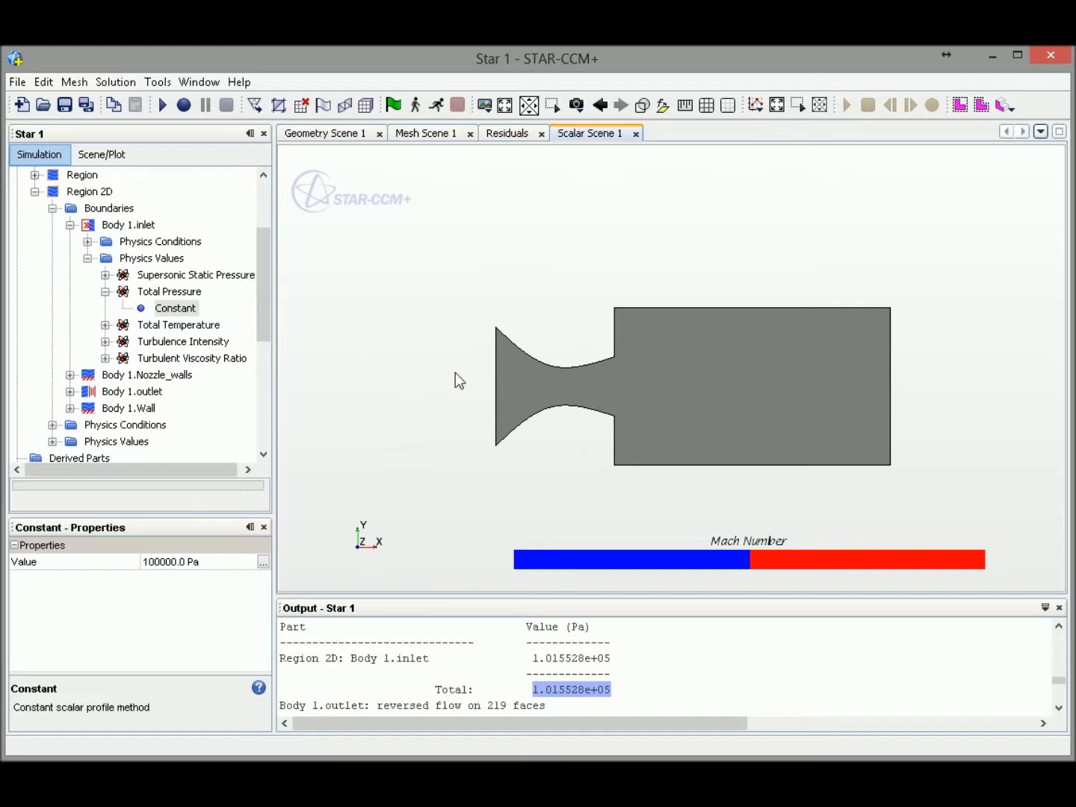
mouse_move(564, 447)
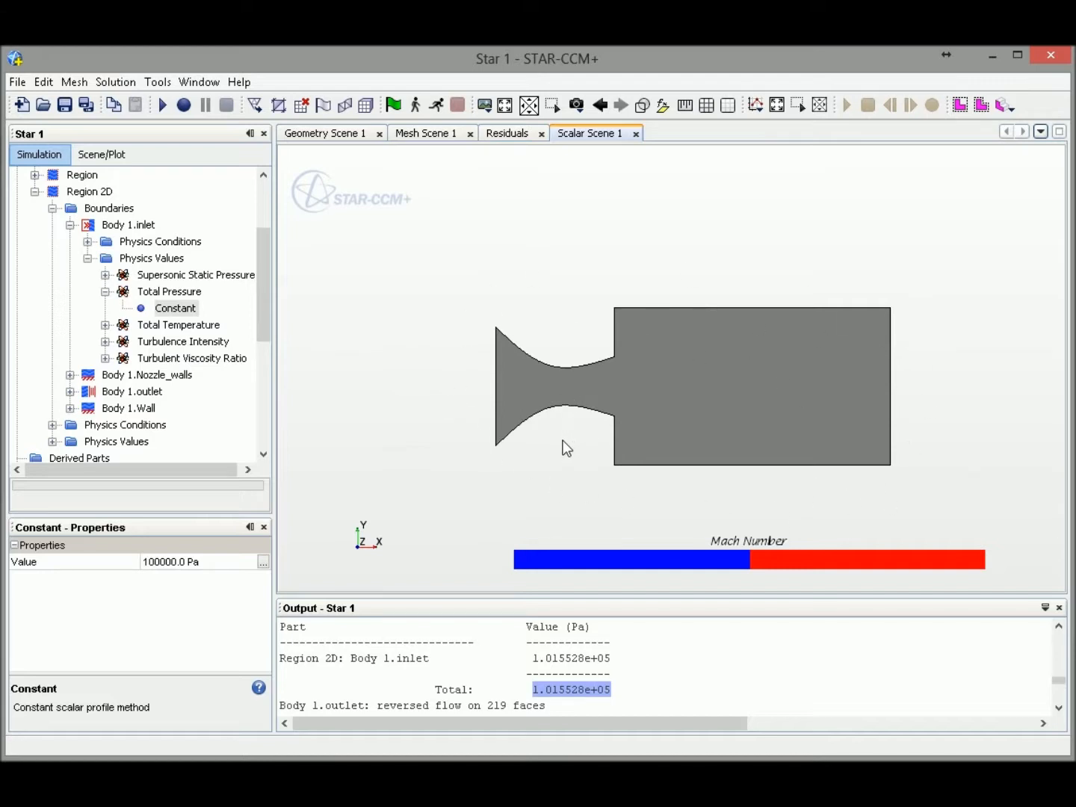
Check the emptied residuals plot, then start editing the inlet total pressure constant (100000 Pa).
left_click(508, 133)
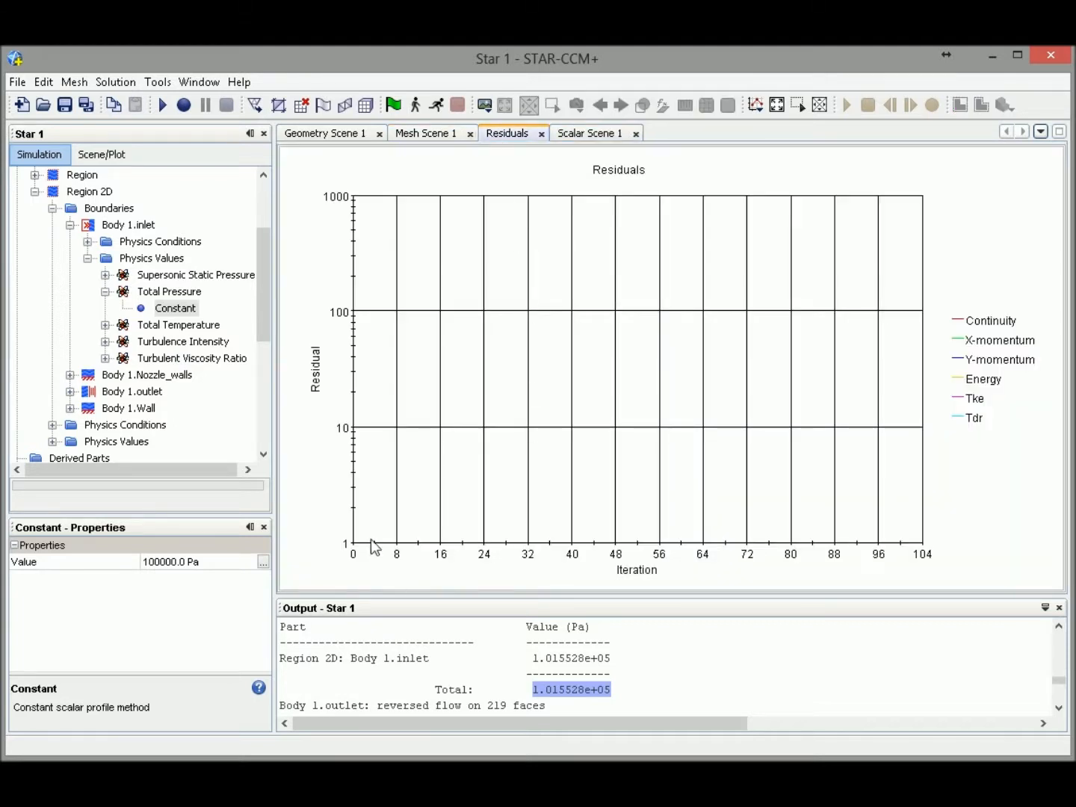
left_click(587, 133)
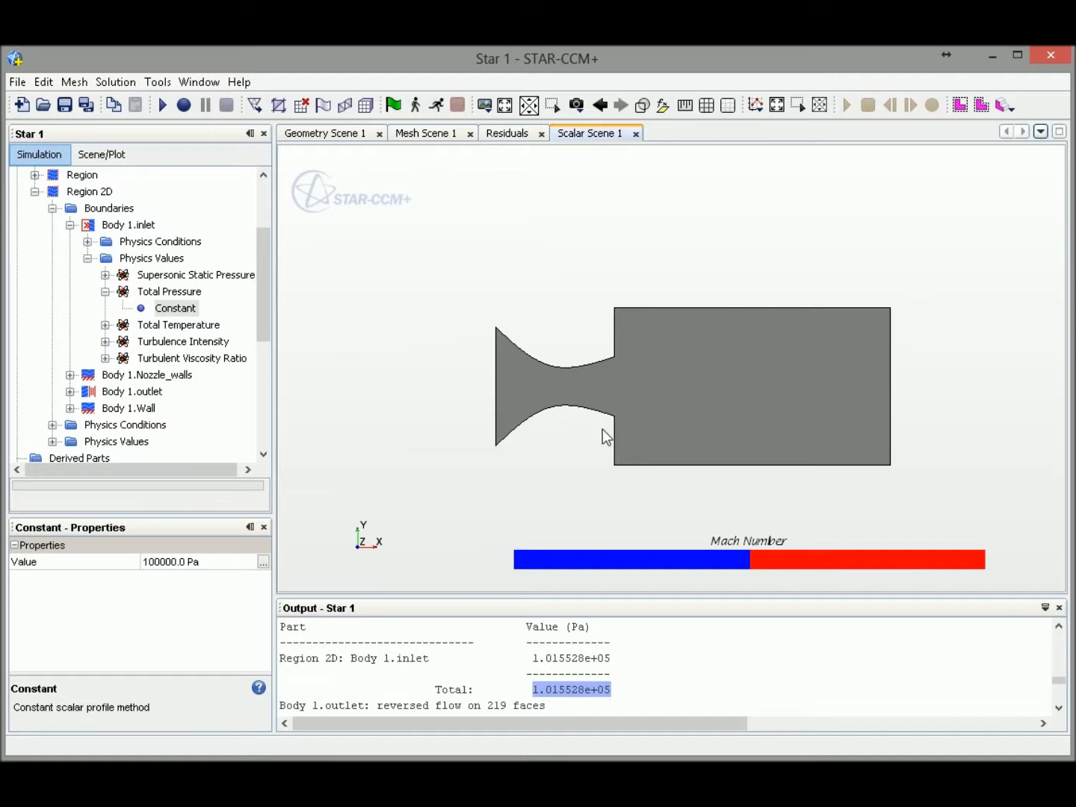
left_click(177, 307)
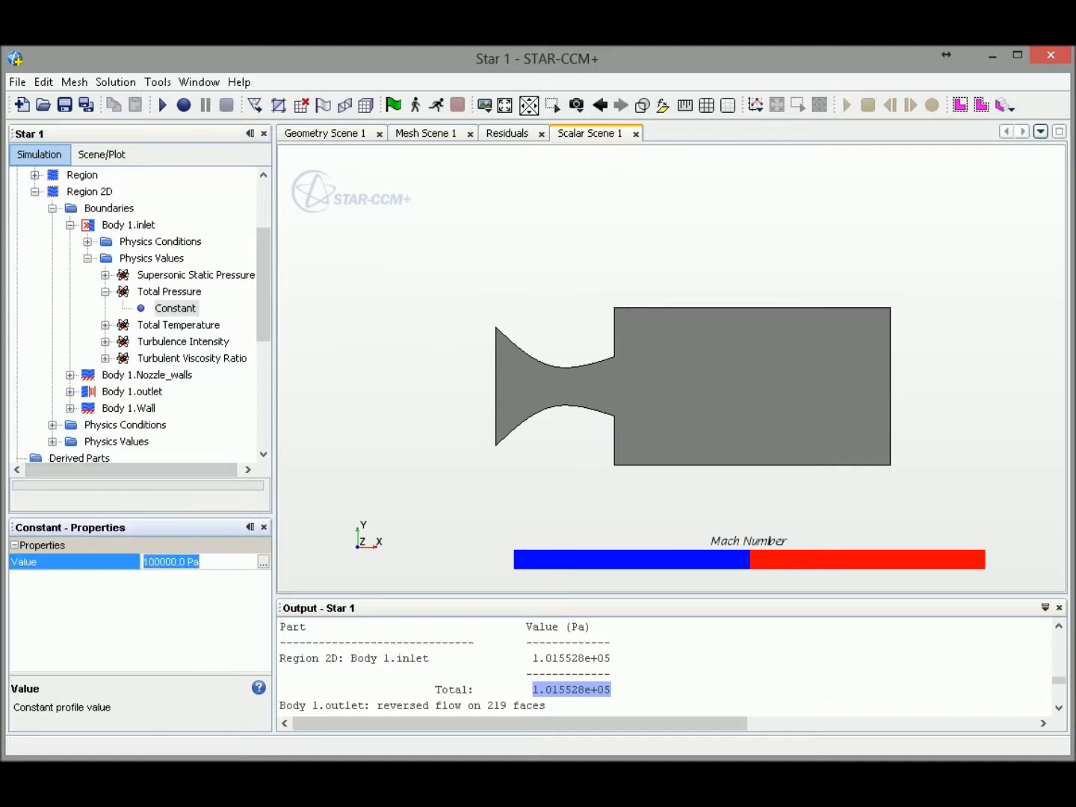
Set the inlet total pressure to 1000 Pa and run, watching residuals and the Mach scene.
type("100")
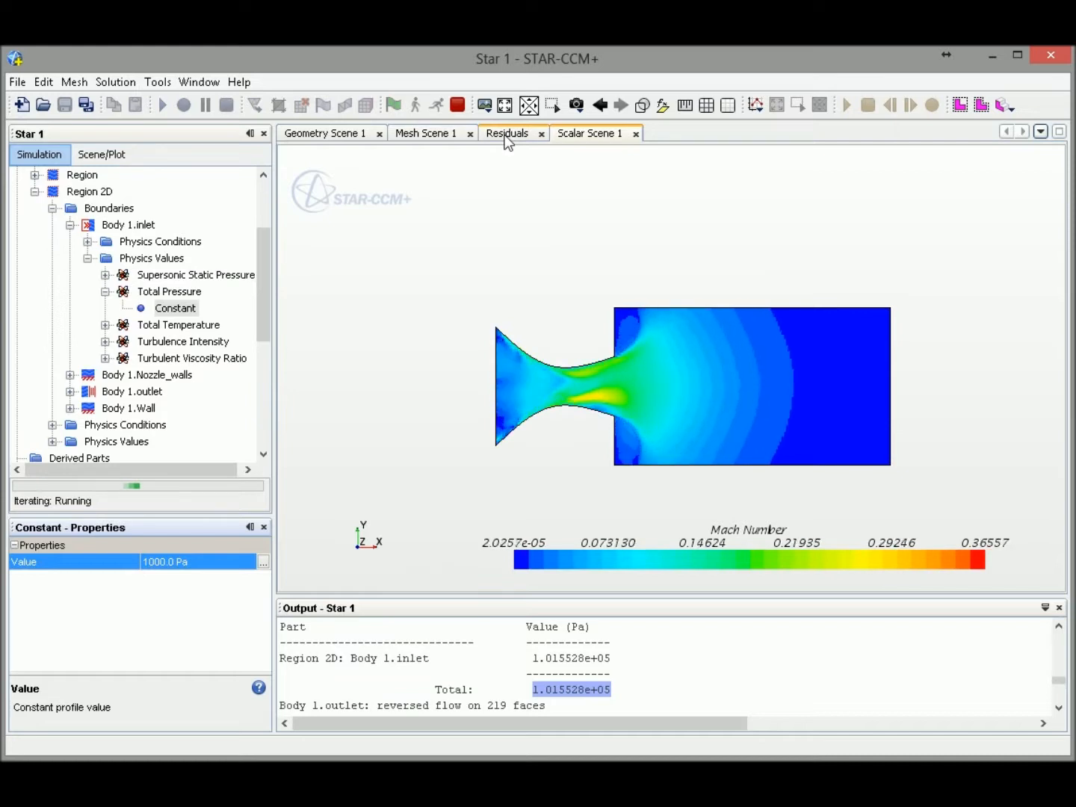
left_click(506, 133)
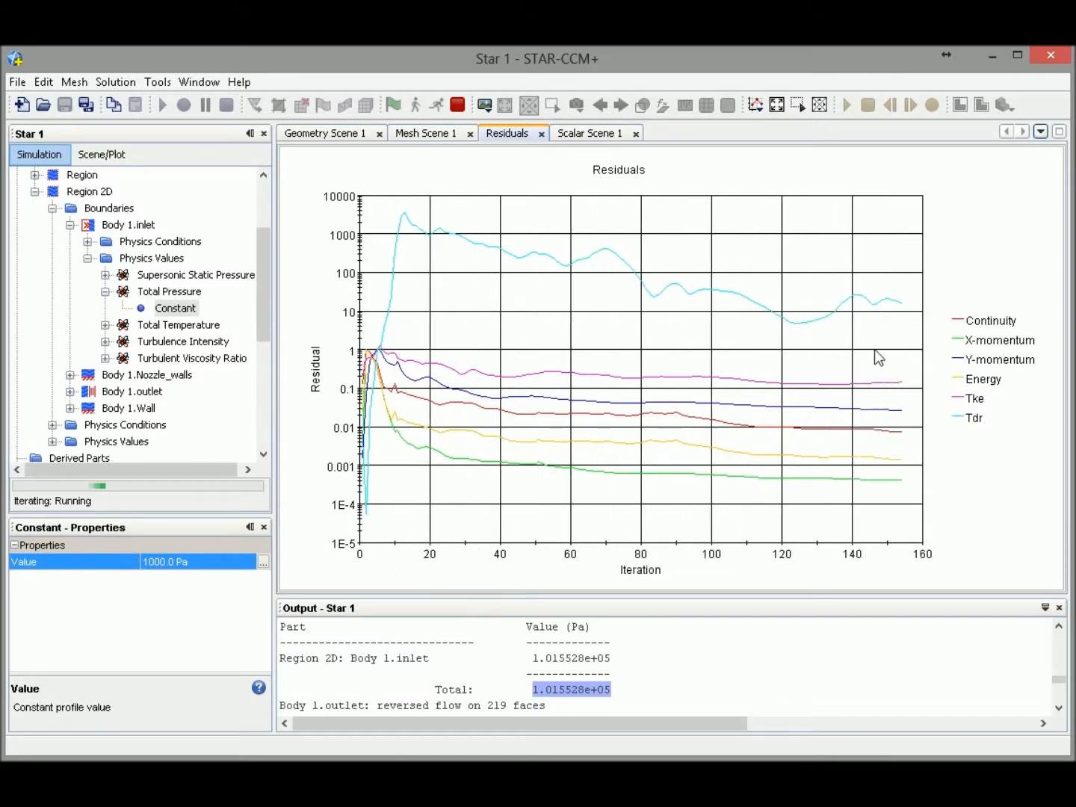
mouse_move(178, 325)
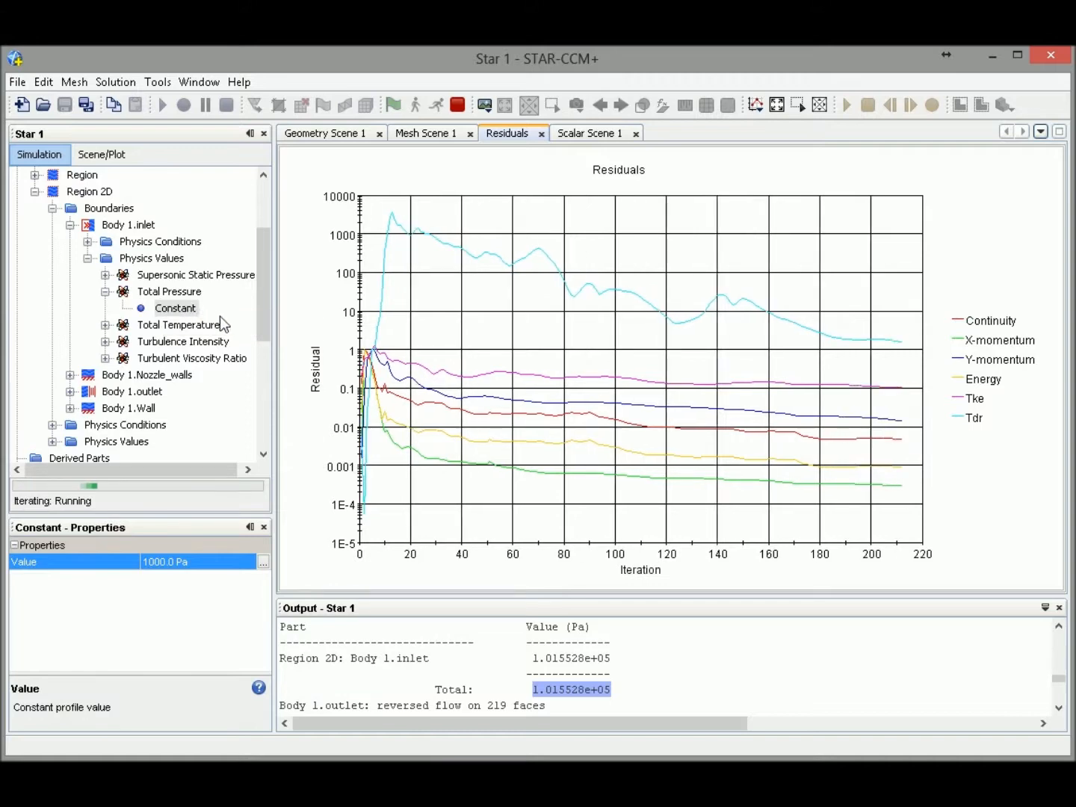
left_click(587, 133)
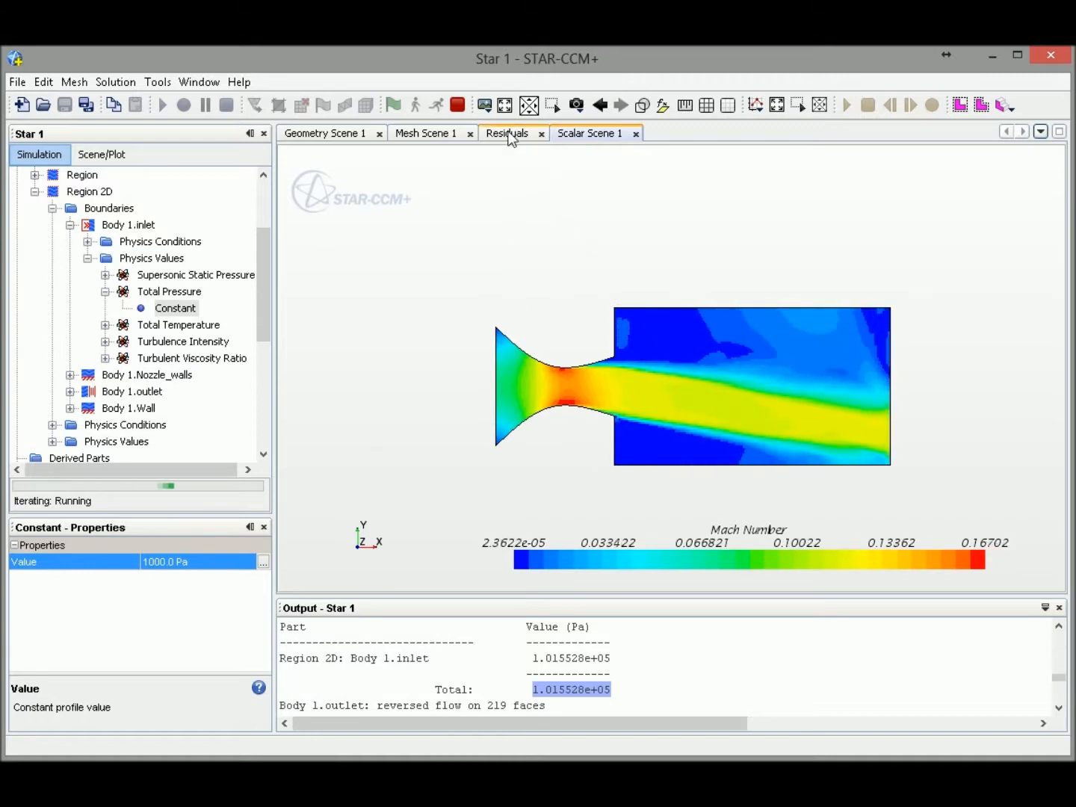
Raise the inlet total pressure to 2000 Pa, then 3000 Pa, mid-run until divergence.
left_click(589, 133)
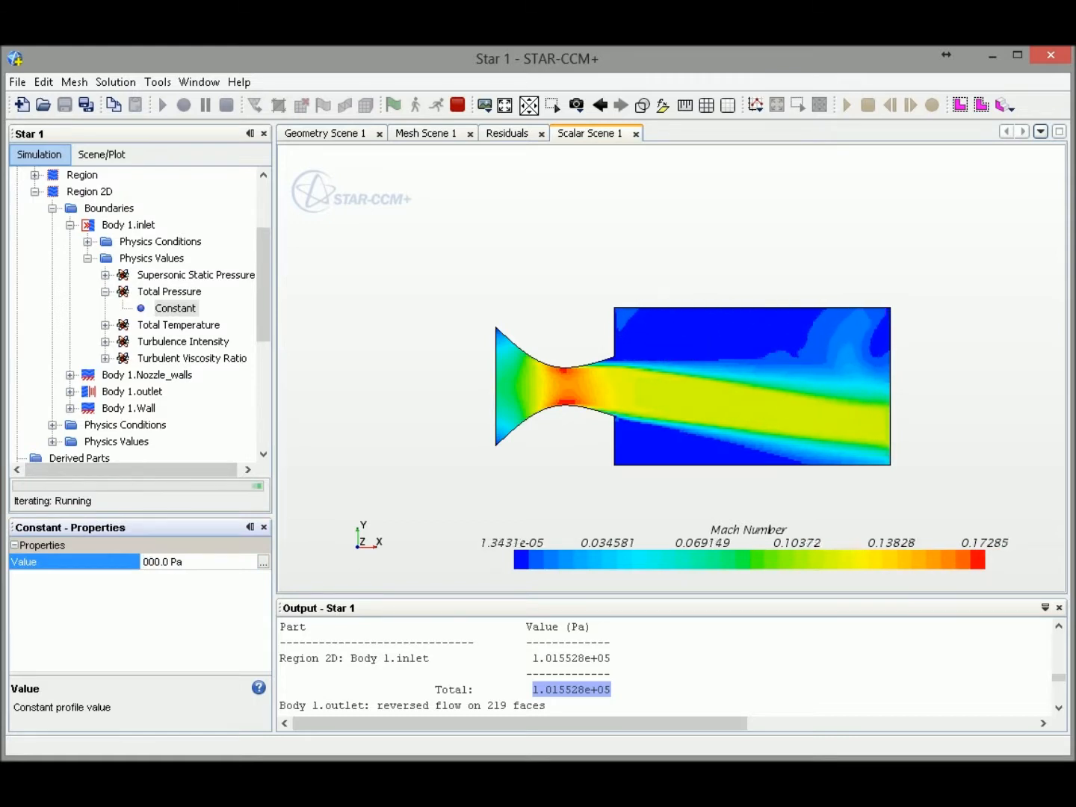
type("2000.0")
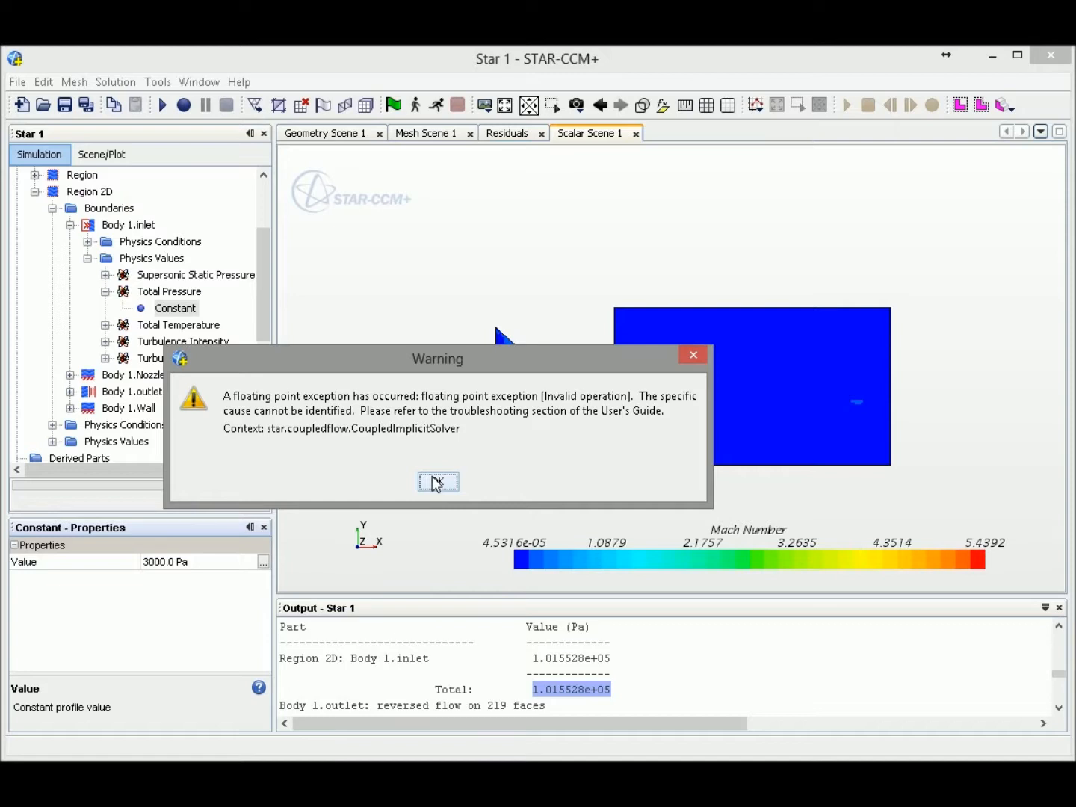
Dismiss the divergence warning, check the residual blow-up, and return to the Mach scene.
left_click(438, 481)
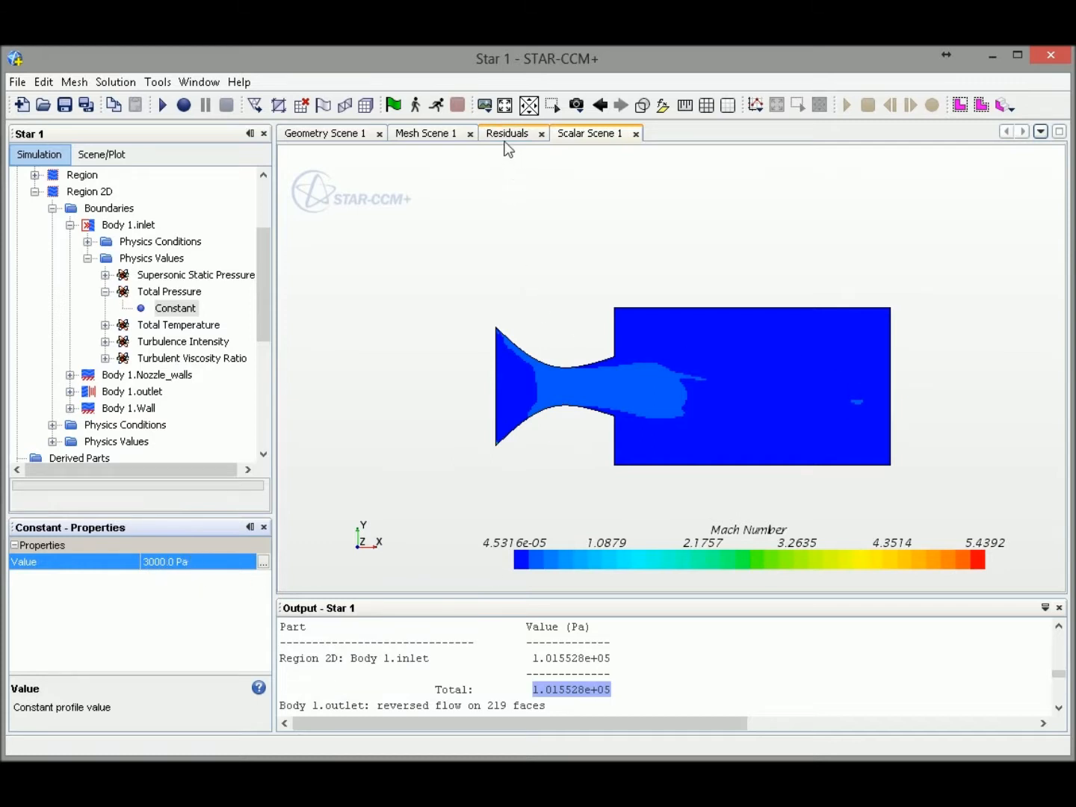
left_click(506, 133)
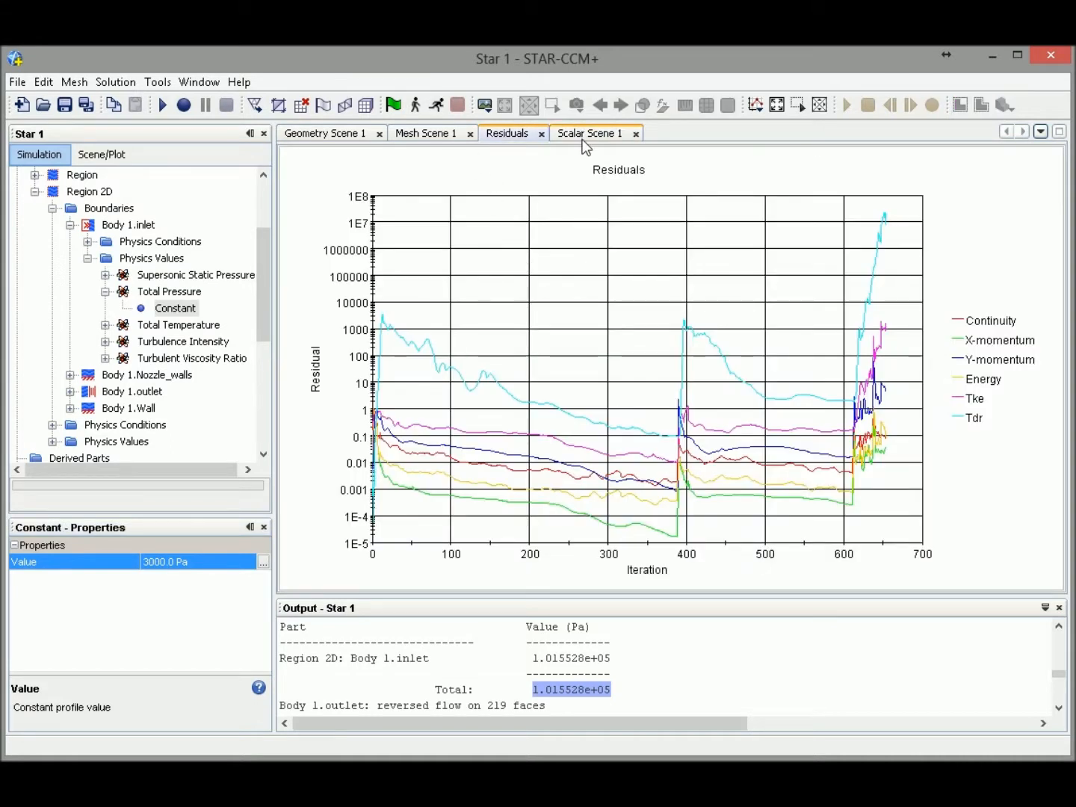
left_click(590, 133)
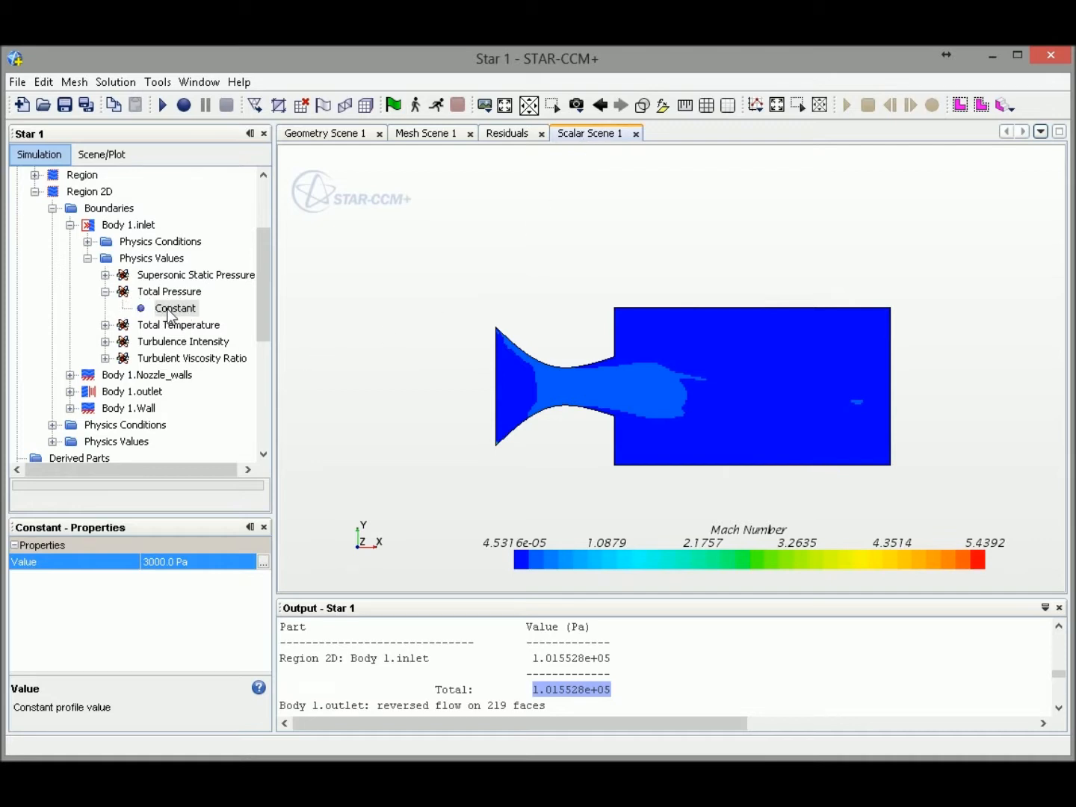
mouse_move(175, 308)
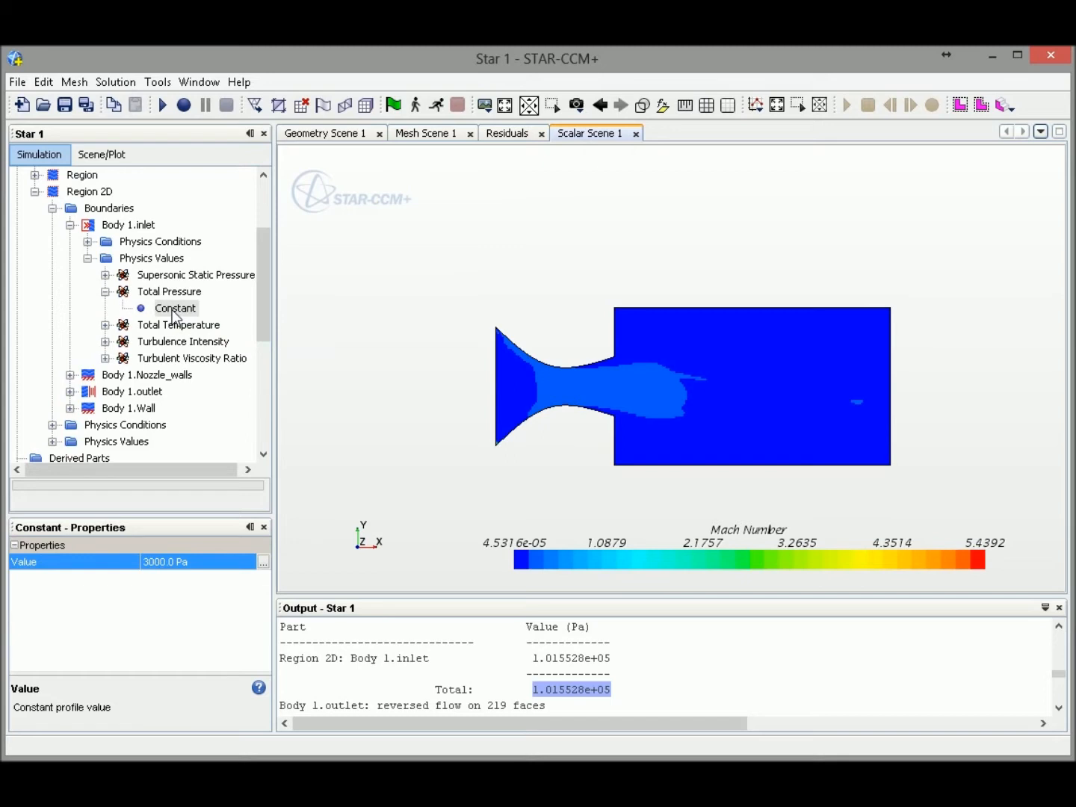
mouse_move(273, 365)
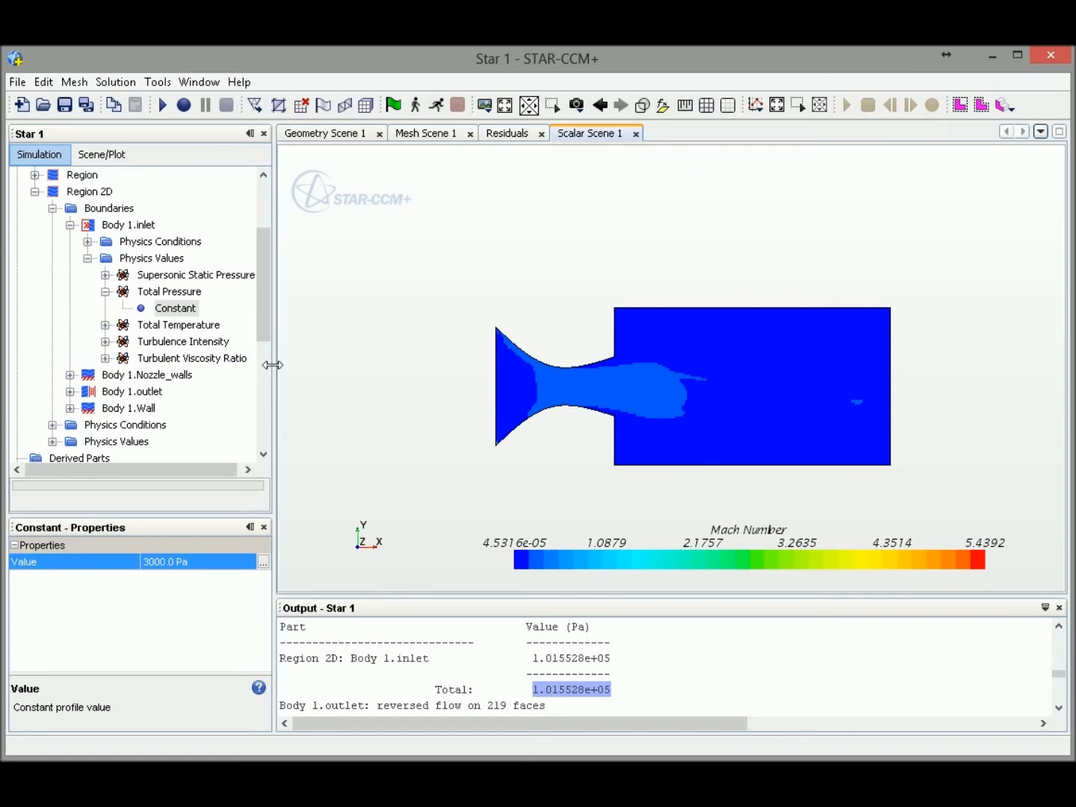
mouse_move(947, 427)
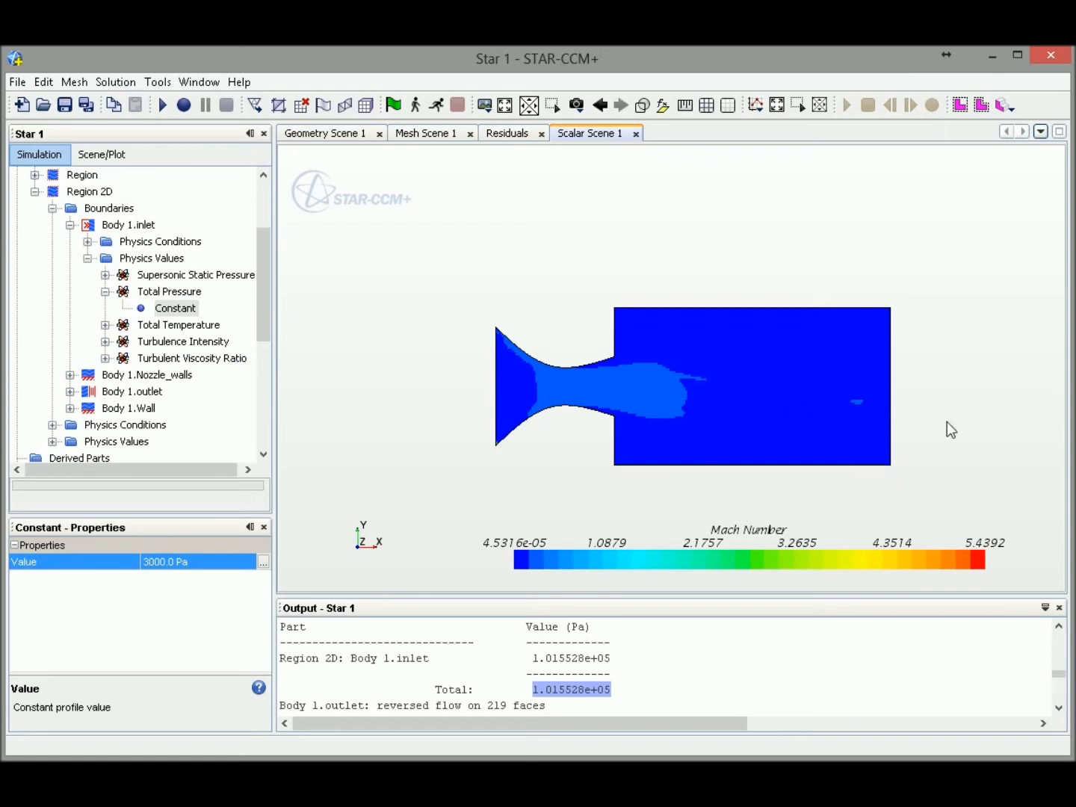